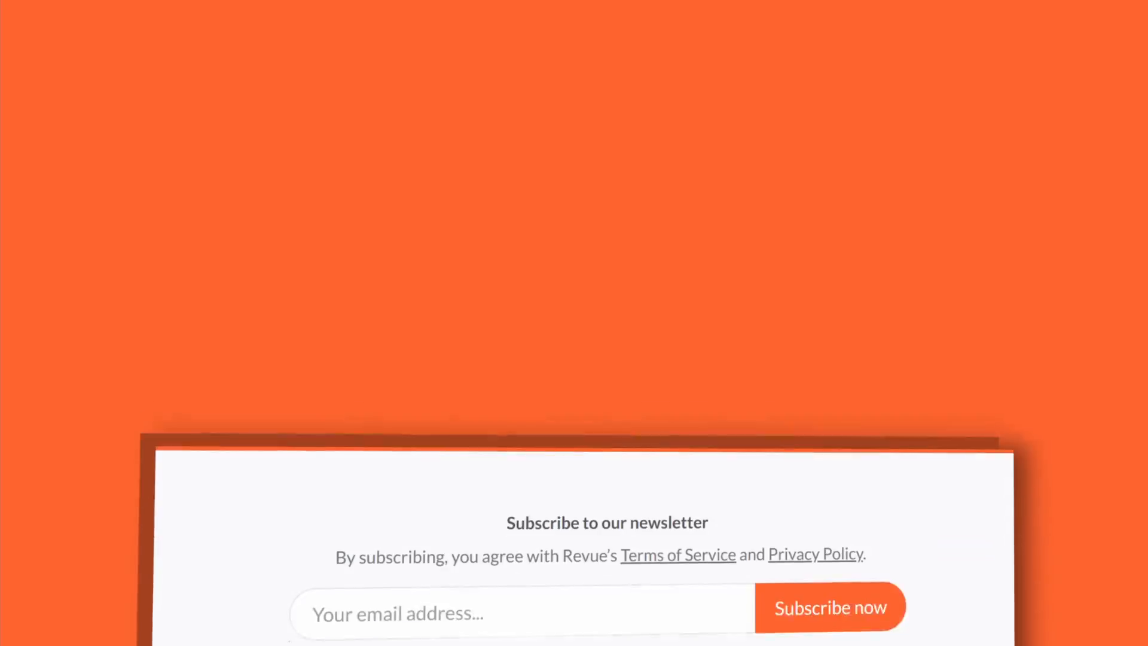
pyautogui.scroll(3)
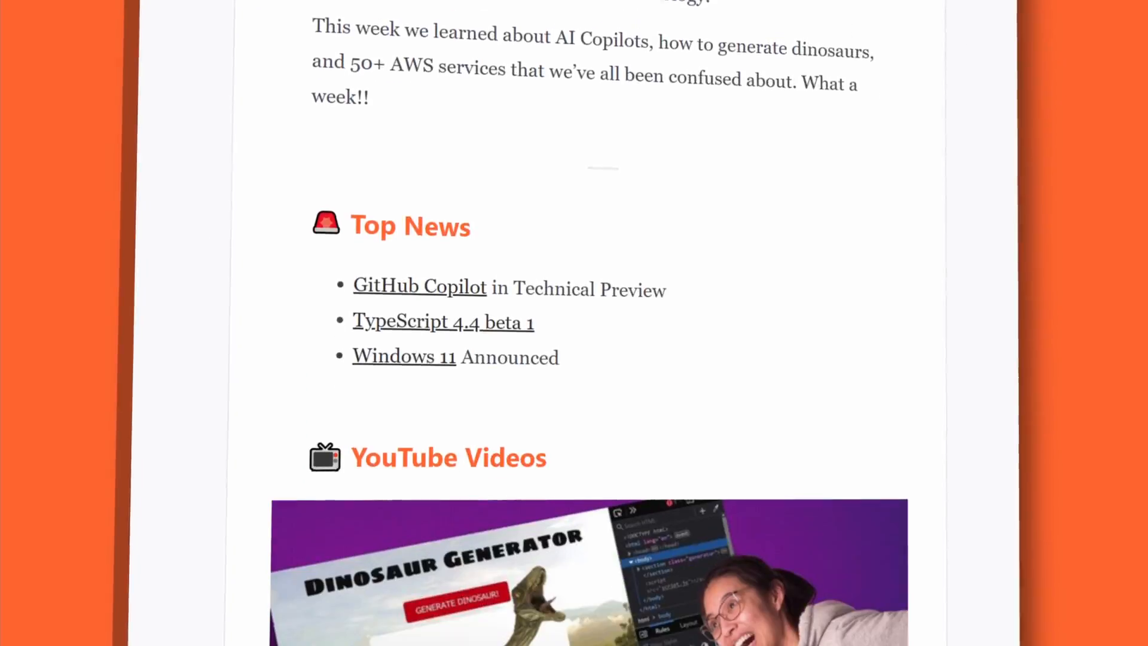
pyautogui.scroll(-3)
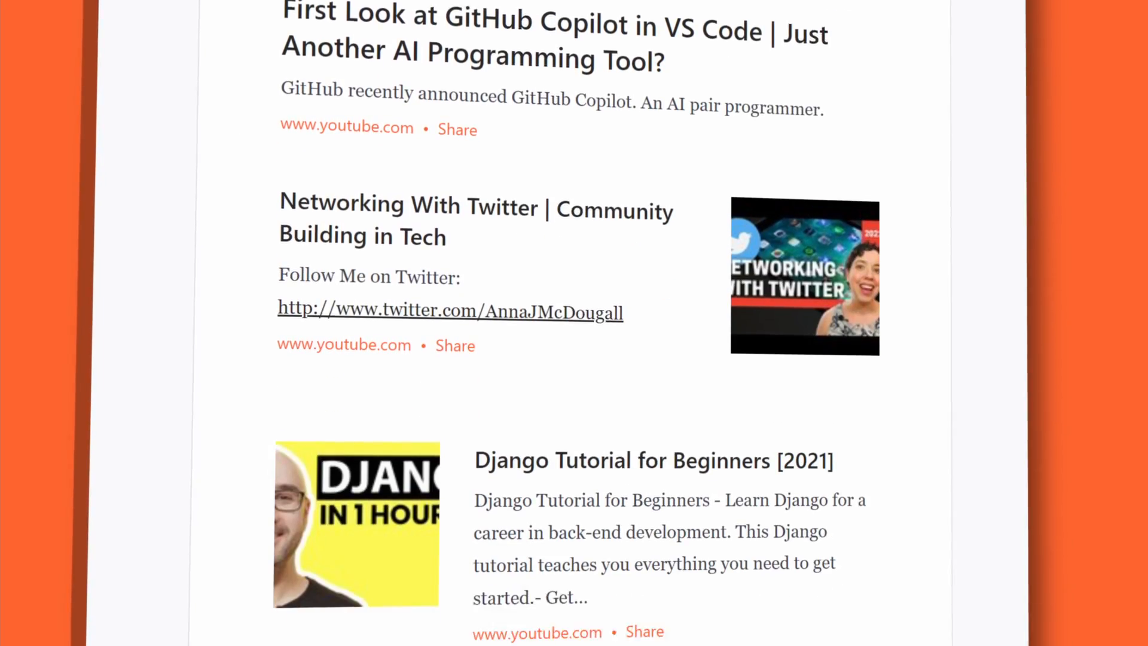
pyautogui.scroll(-3)
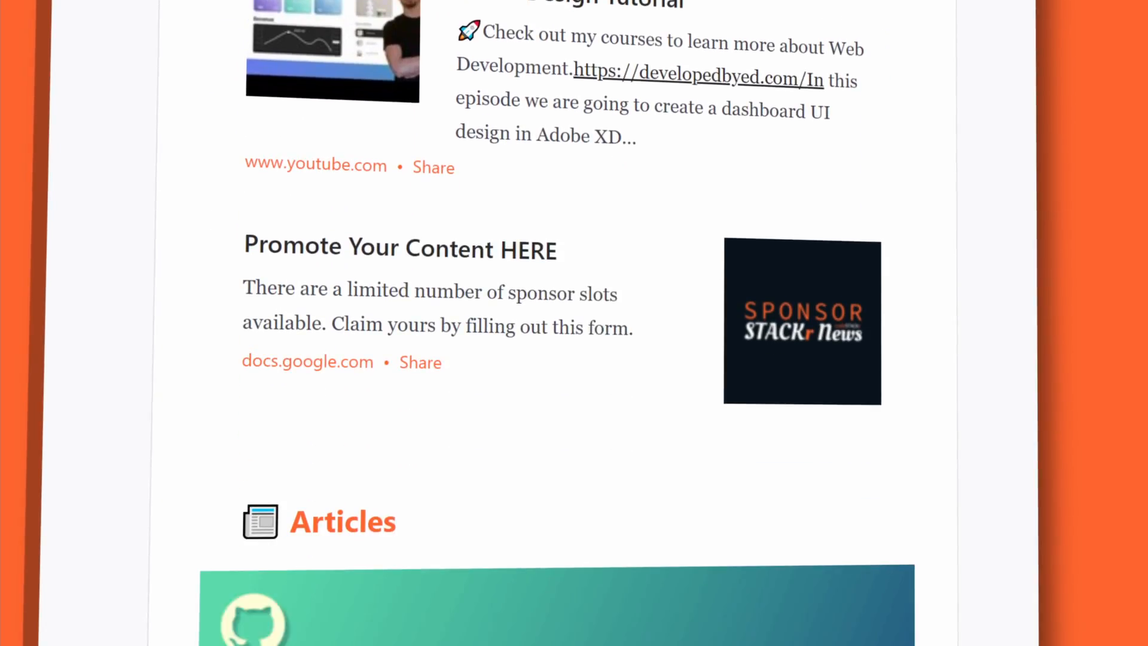